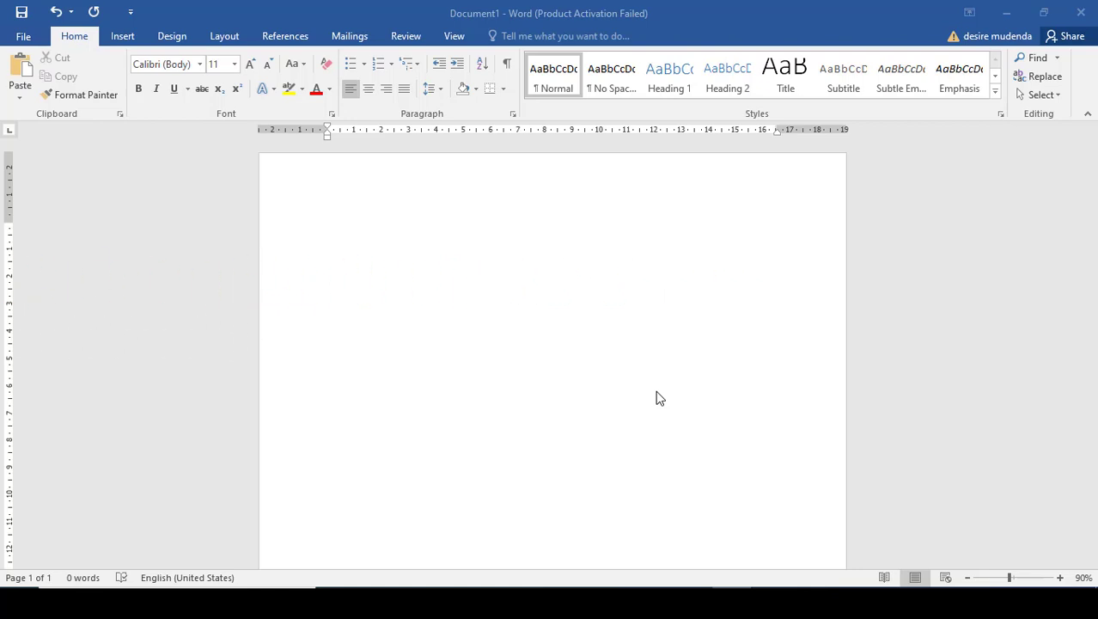
mouse_move(336, 237)
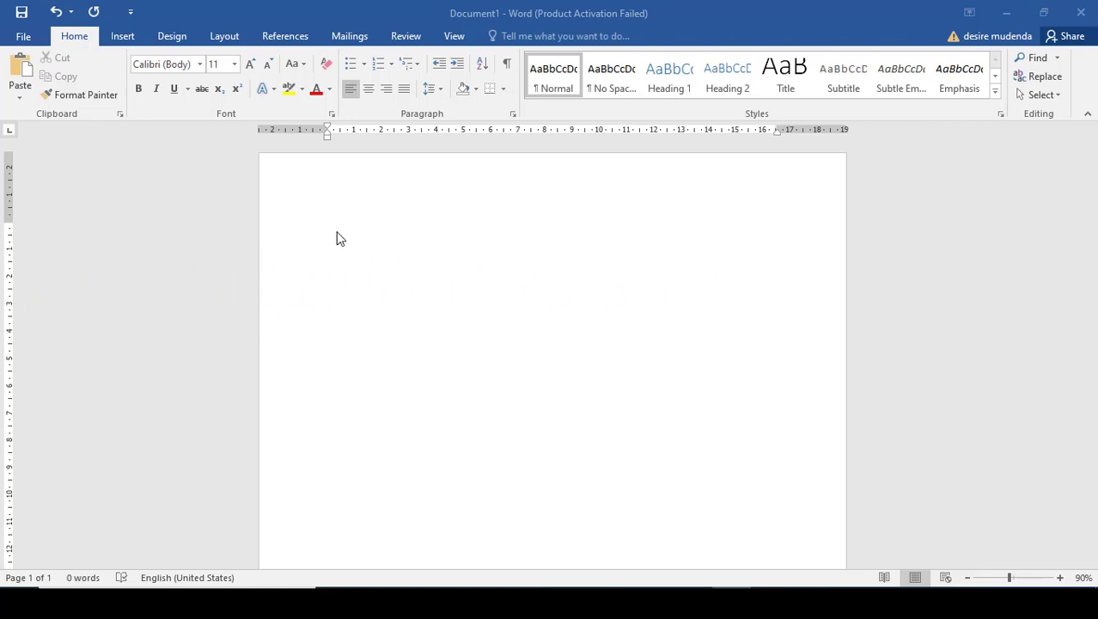
Step: Generate a sample paragraph by entering =rand(1,10) on the blank page
left_click(343, 230)
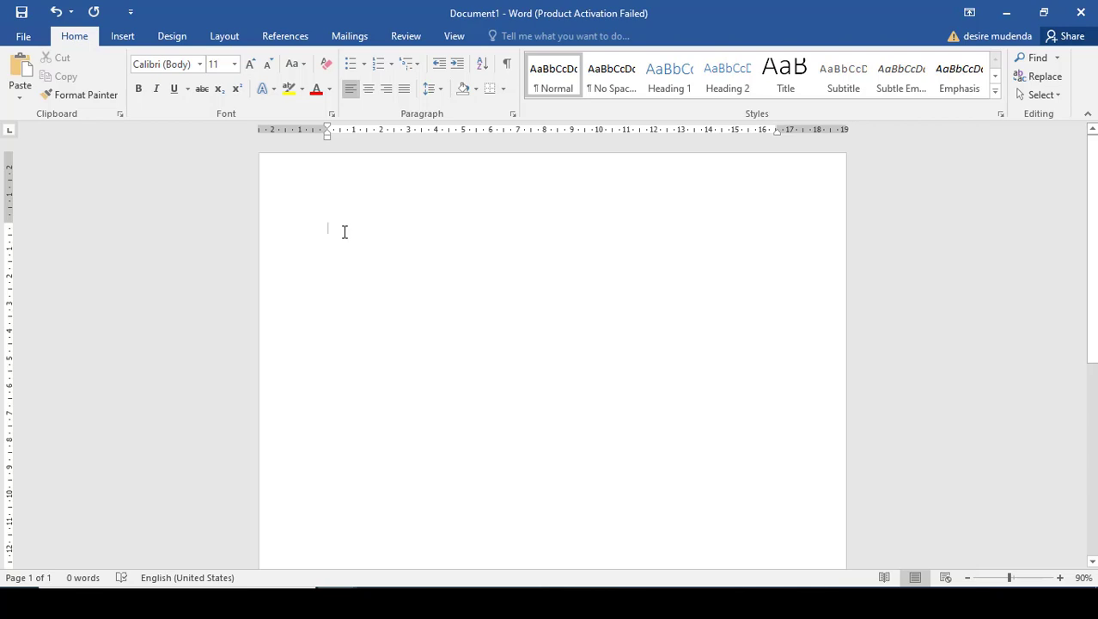
type("=ran")
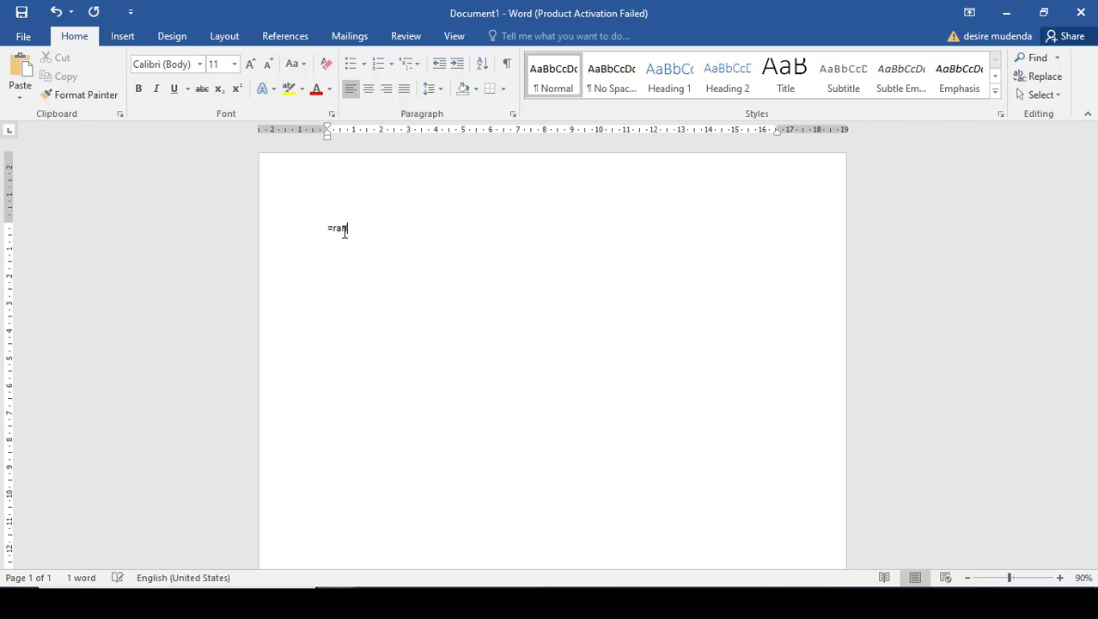
type("d(")
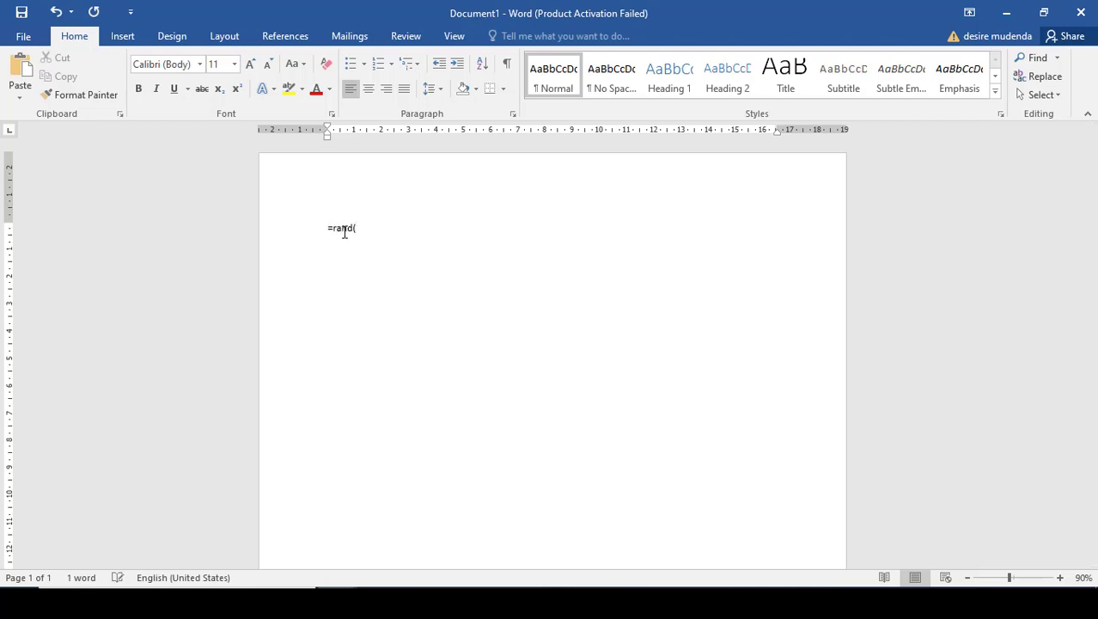
type("1,")
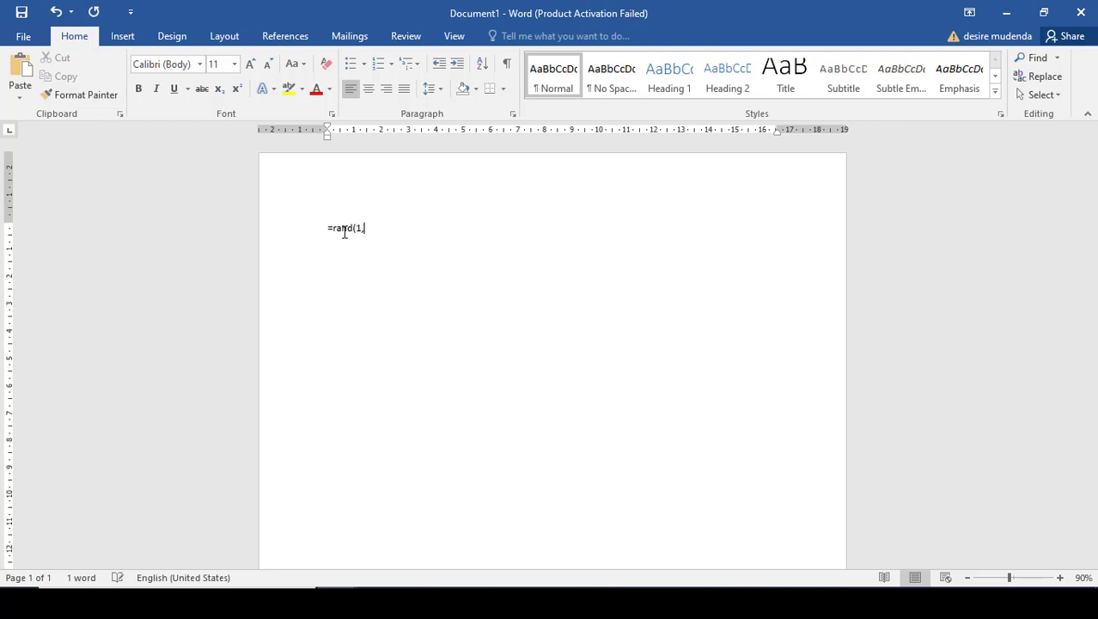
type("10)")
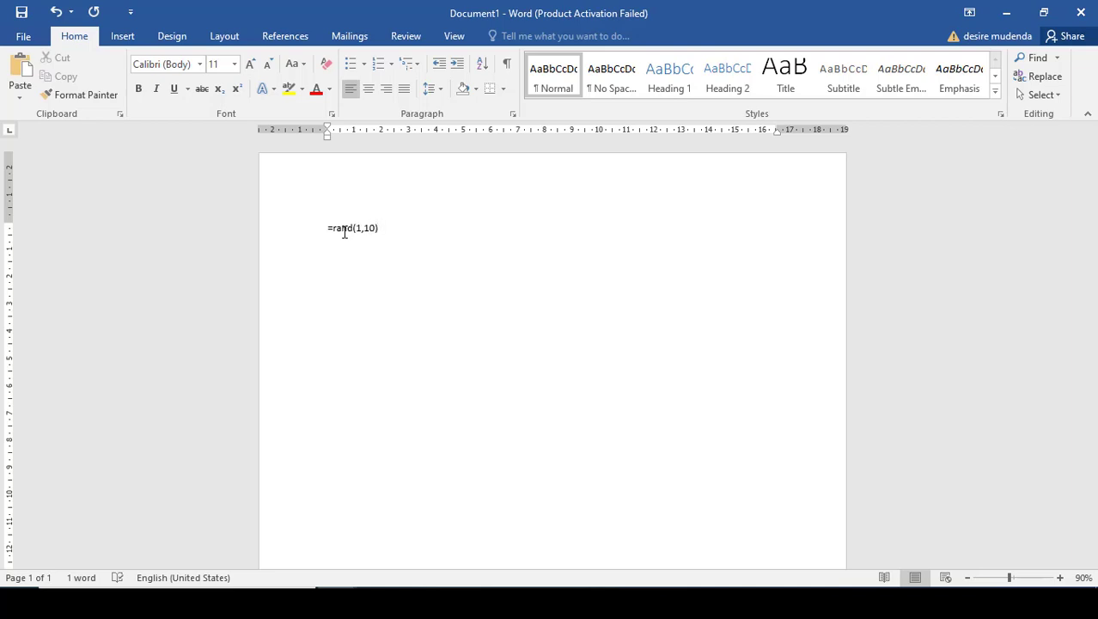
key("enter")
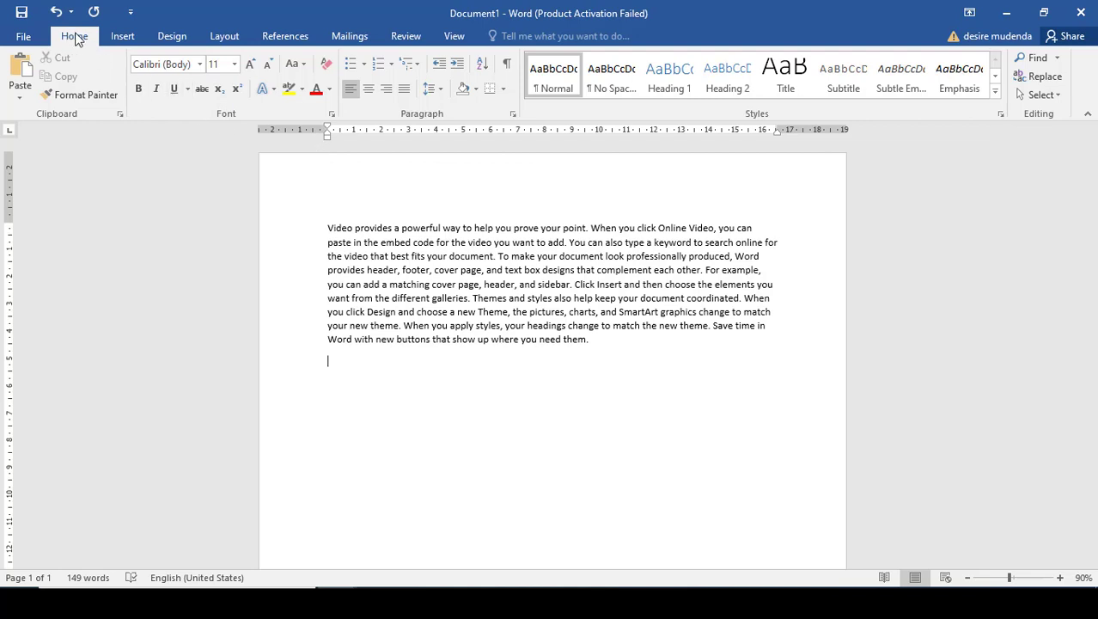
mouse_move(80, 95)
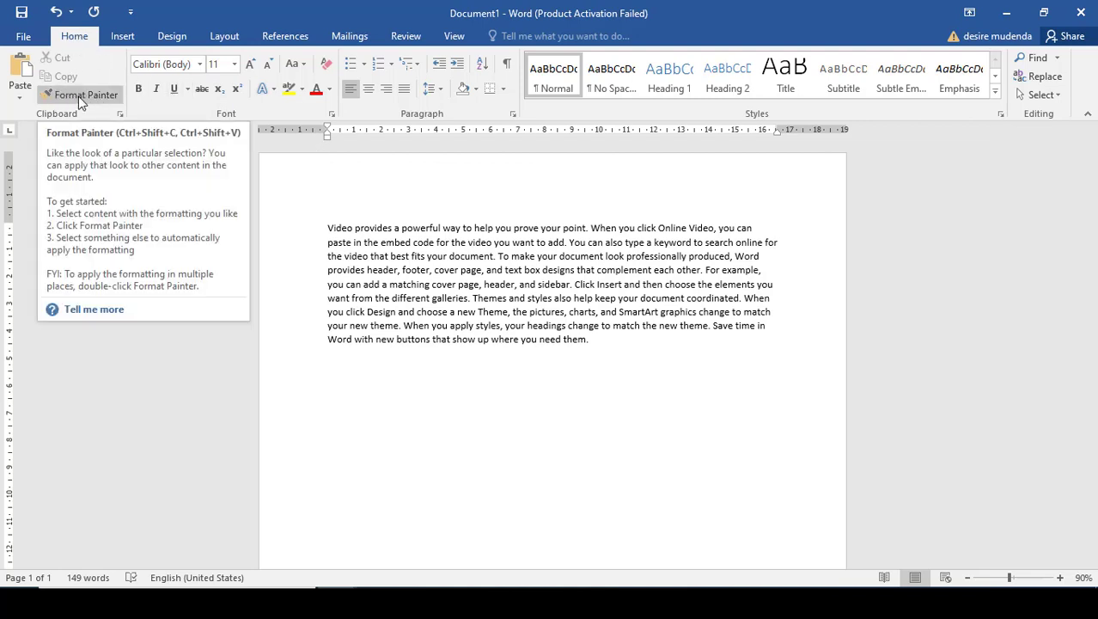
mouse_move(337, 229)
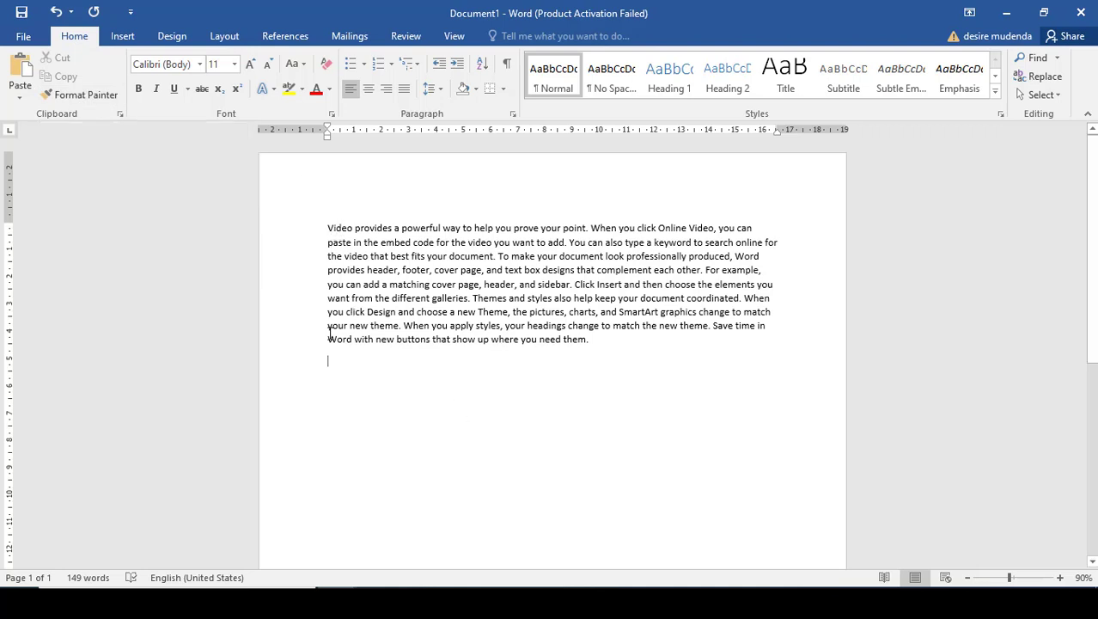
Step: Copy the first line and paste it below the paragraph with Keep Source Formatting
left_click_drag(327, 228, 714, 228)
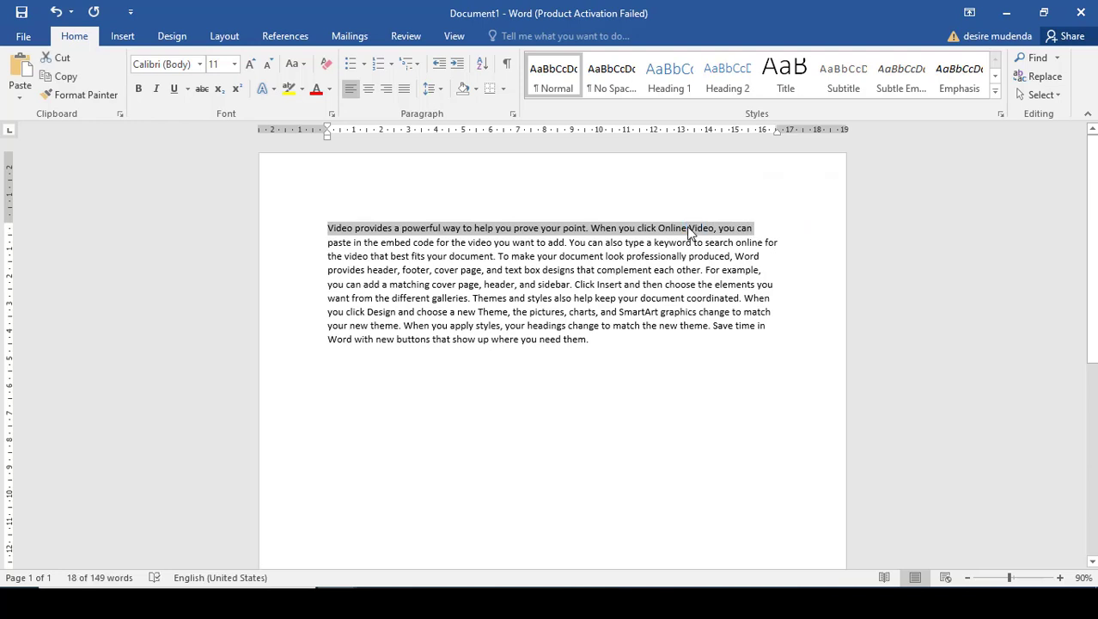
right_click(687, 228)
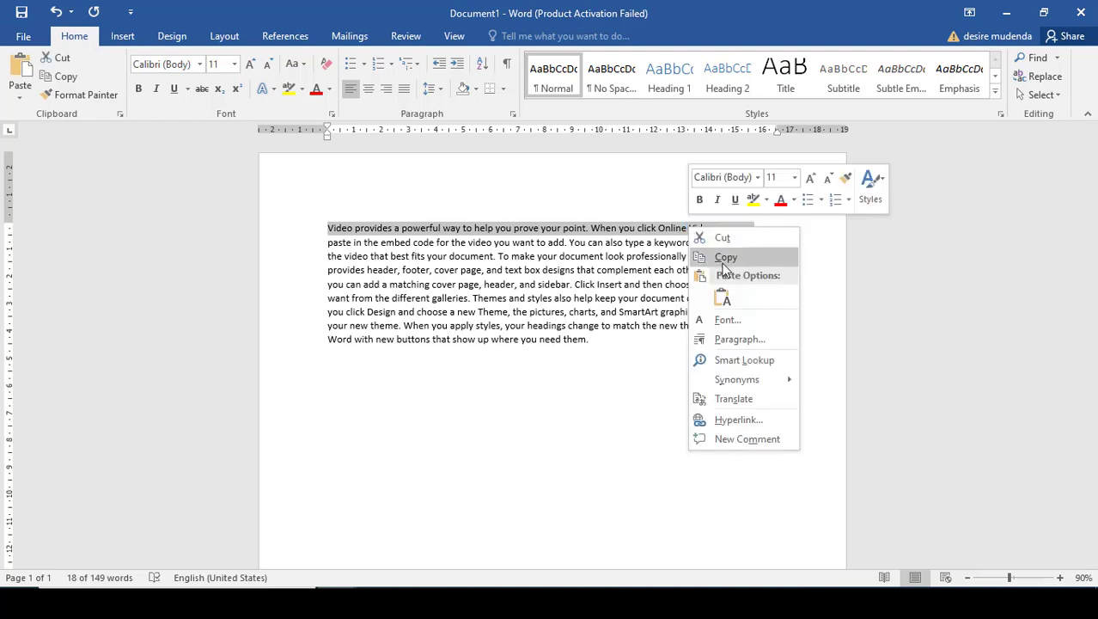
left_click(624, 338)
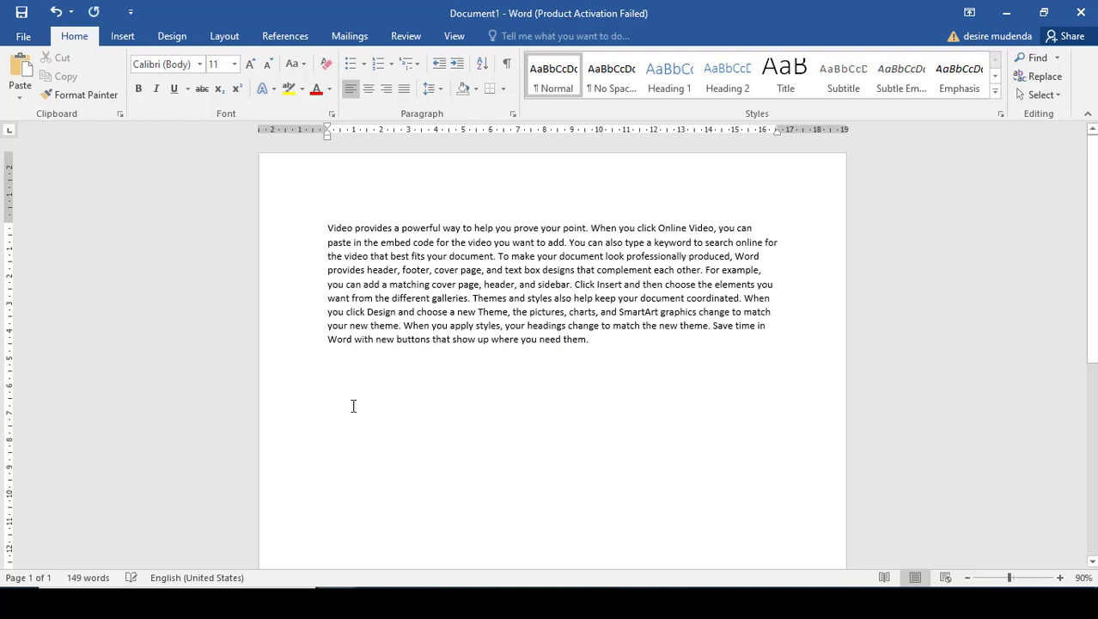
right_click(327, 404)
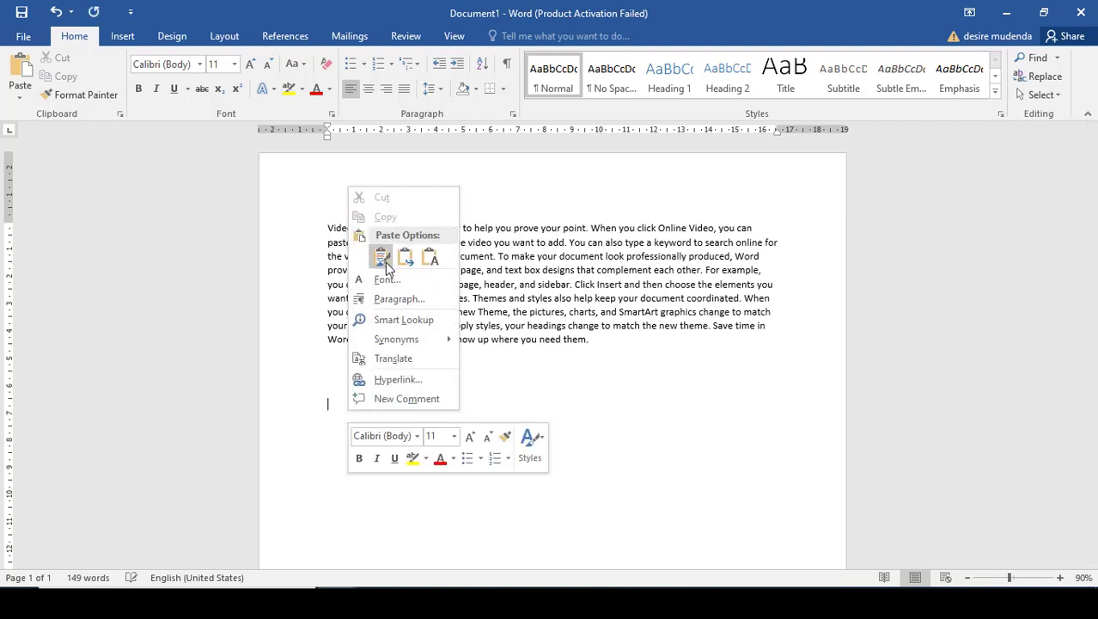
left_click(381, 256)
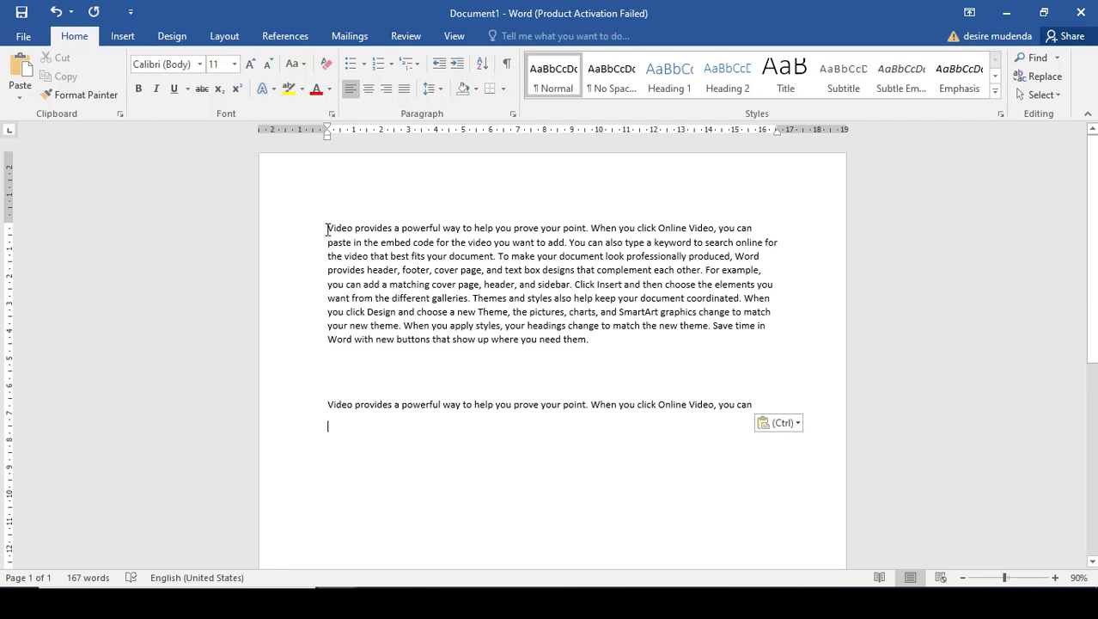
Step: Apply bold, italic, underline and blue font colour to the first two lines
left_click_drag(328, 227, 645, 241)
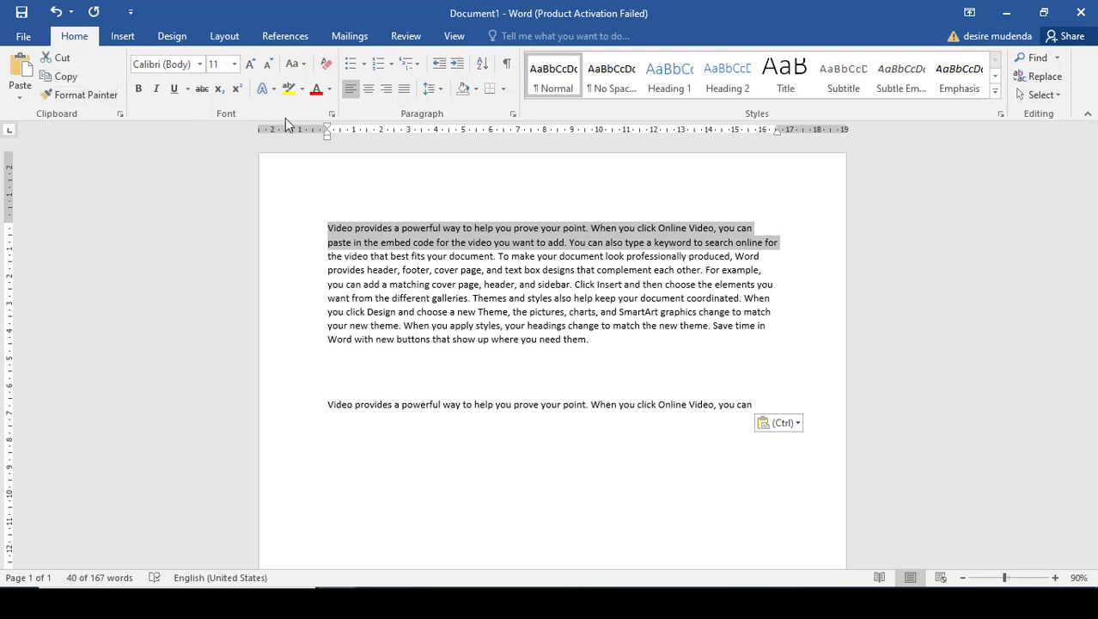
mouse_move(139, 89)
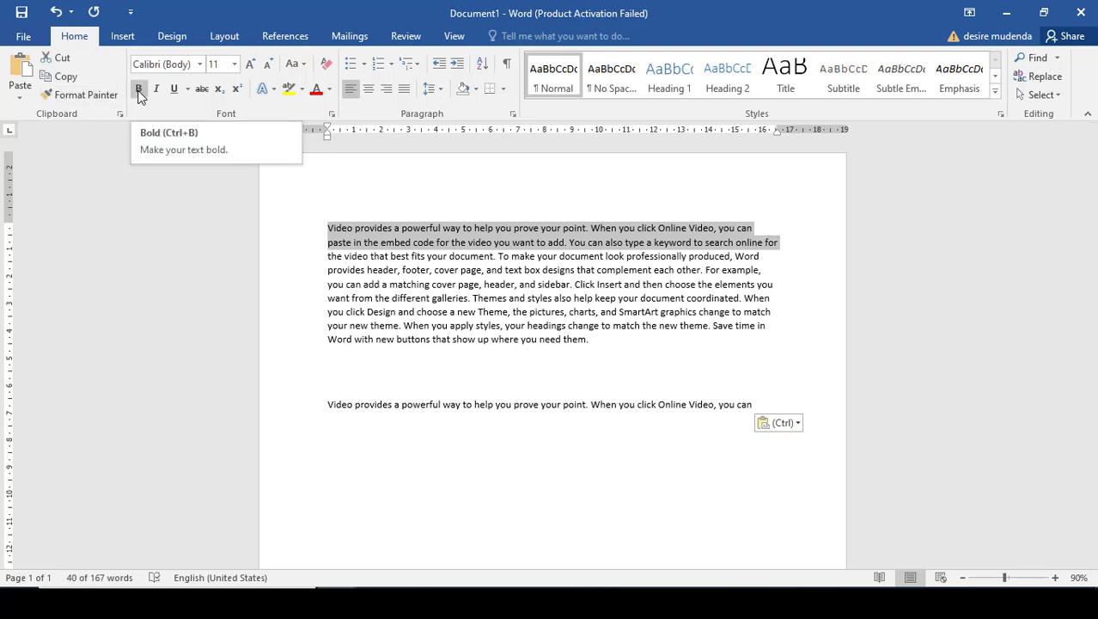
left_click(138, 89)
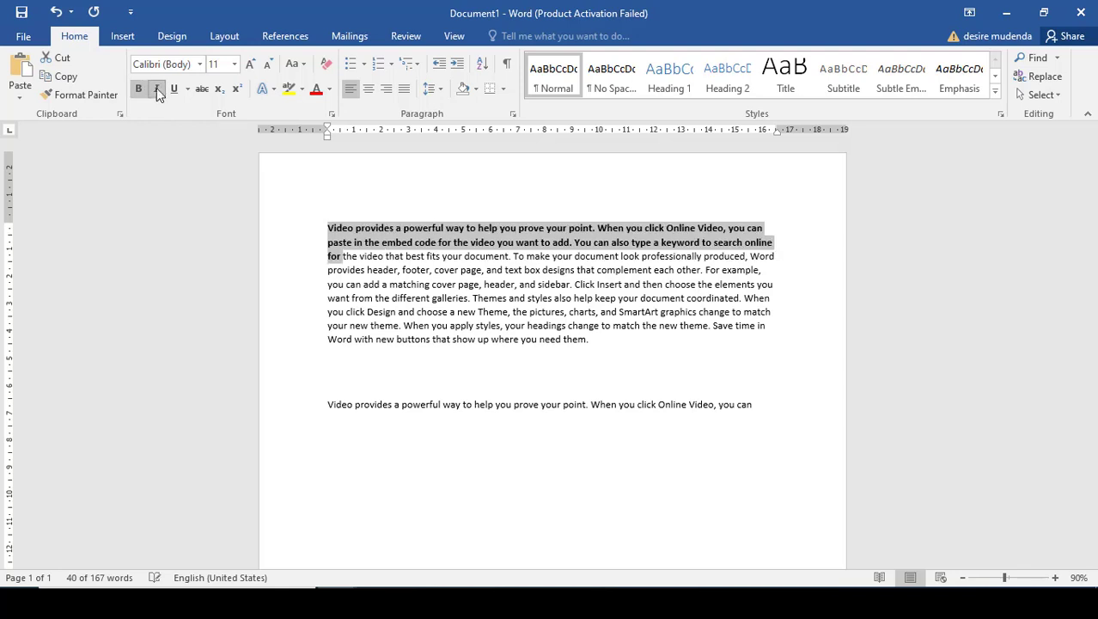
left_click(156, 88)
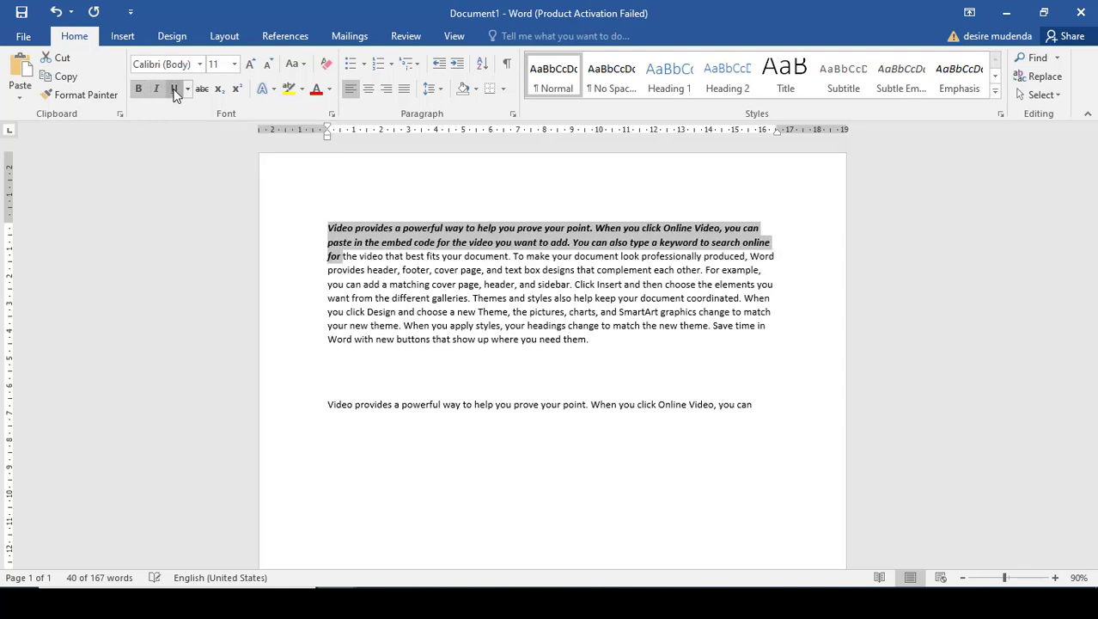
left_click(174, 88)
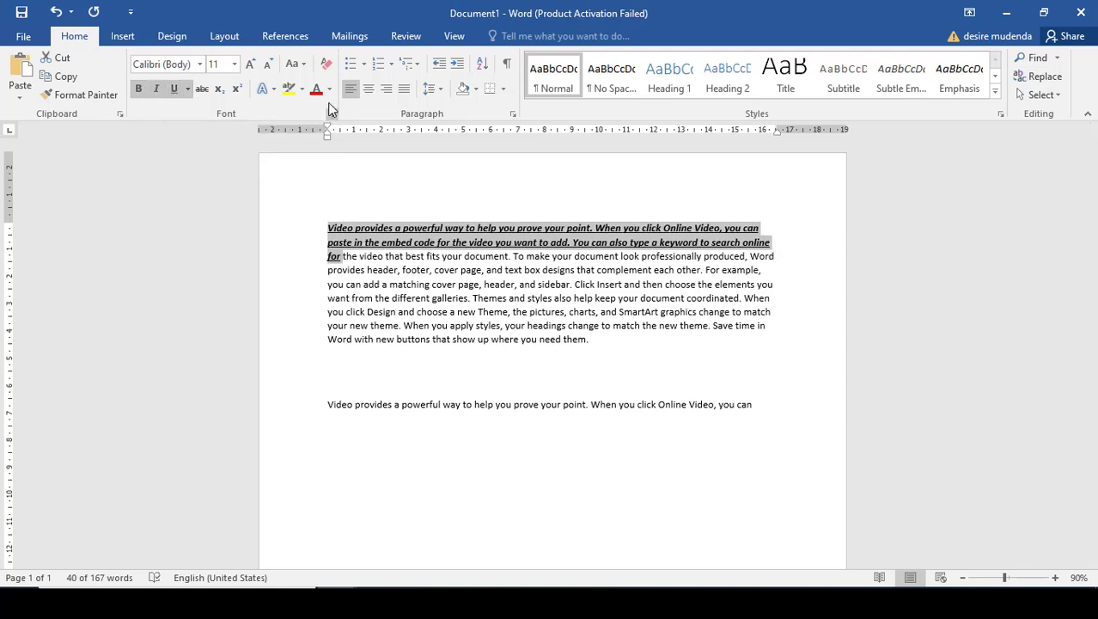
left_click(330, 89)
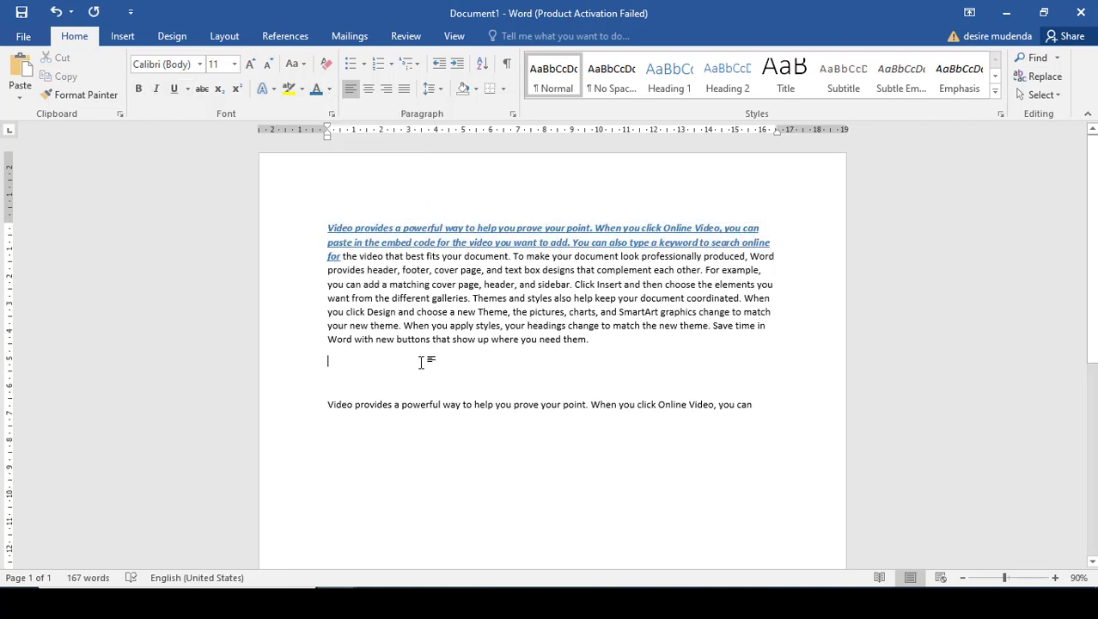
mouse_move(423, 391)
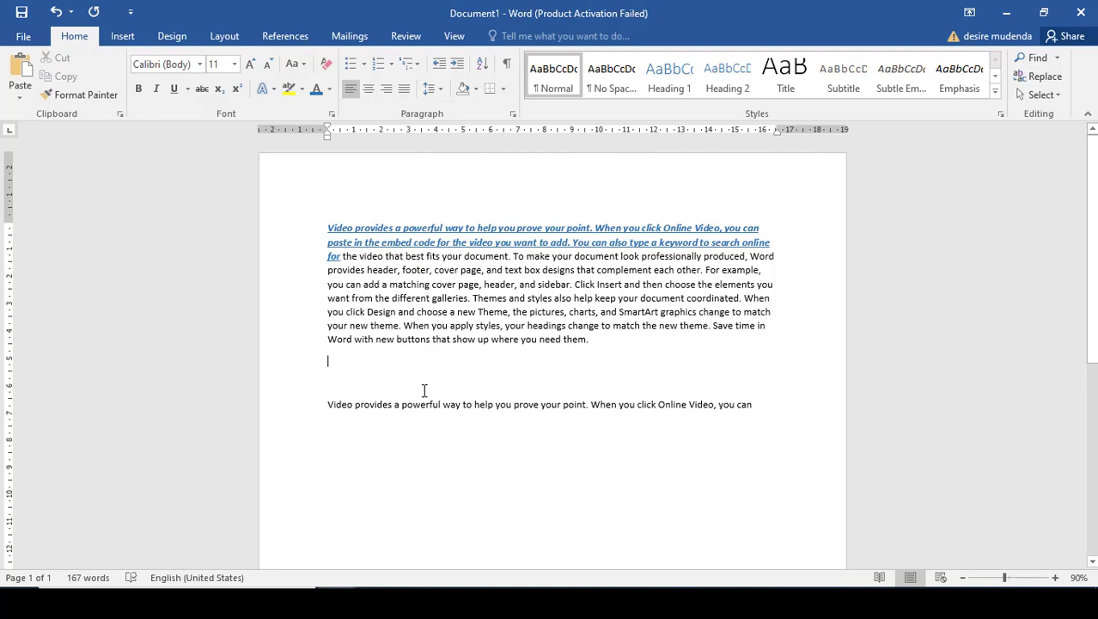
mouse_move(386, 387)
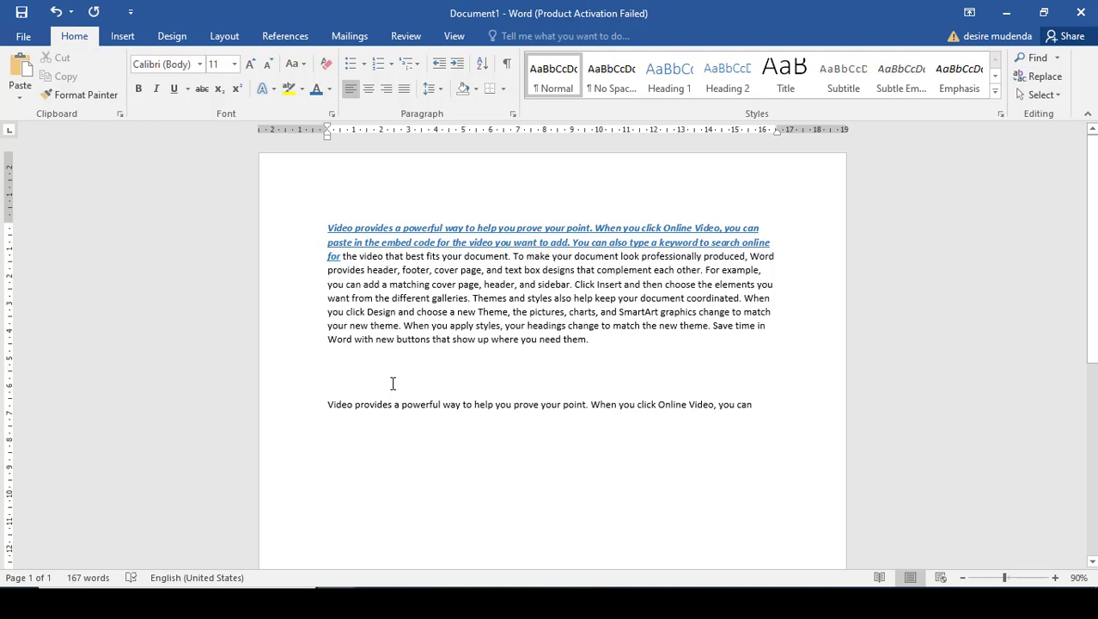
mouse_move(401, 233)
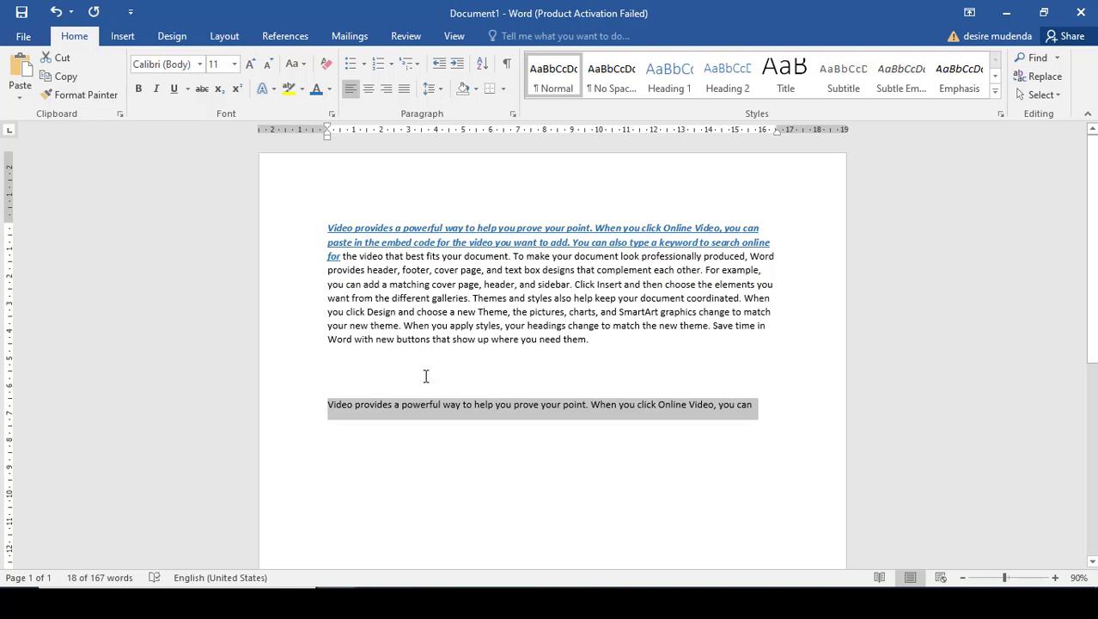
mouse_move(436, 230)
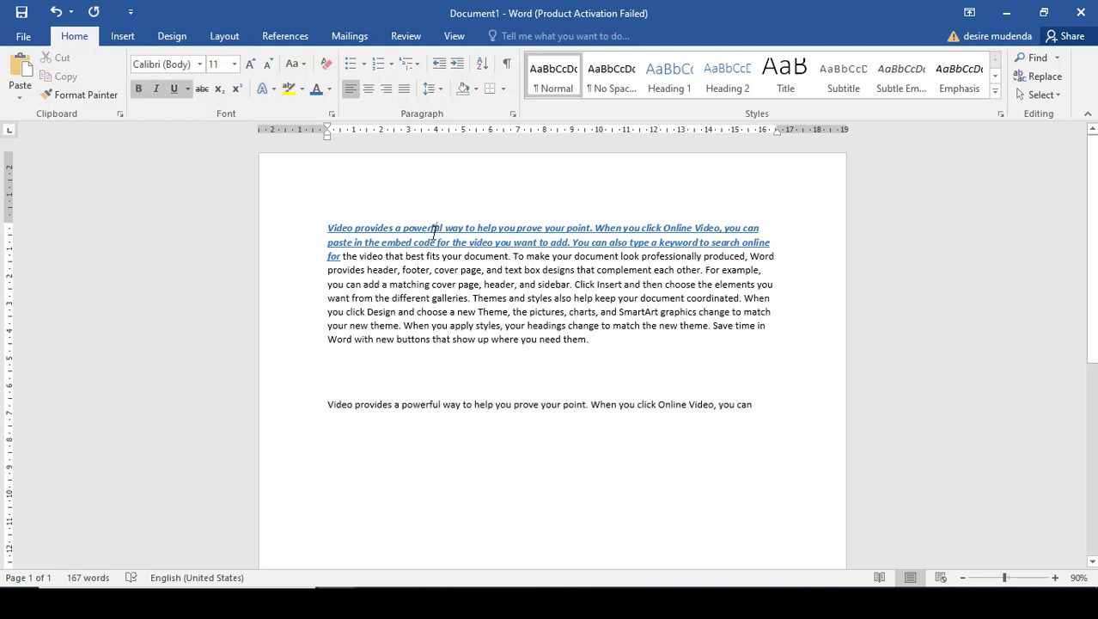
mouse_move(238, 161)
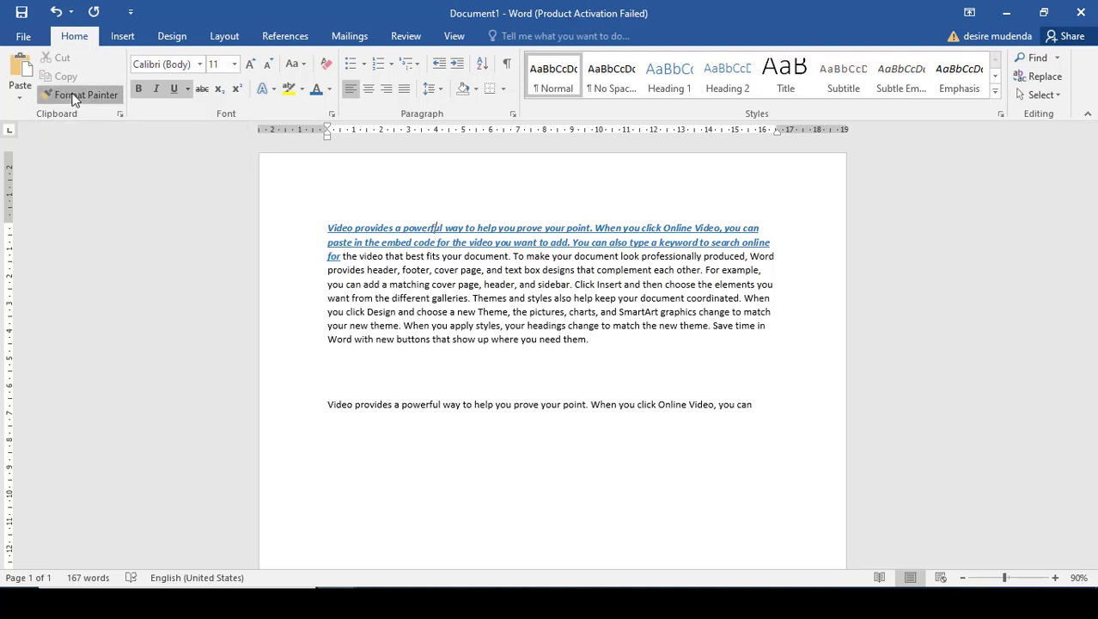
Step: Use Format Painter to apply the blue styling to the pasted sentence
left_click(86, 95)
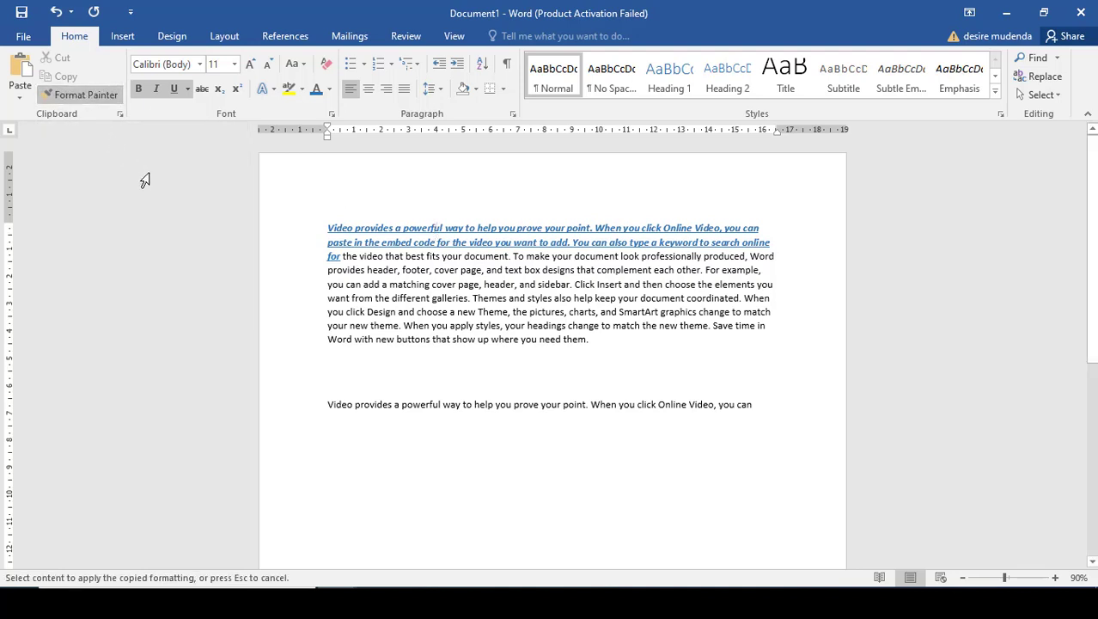
mouse_move(315, 379)
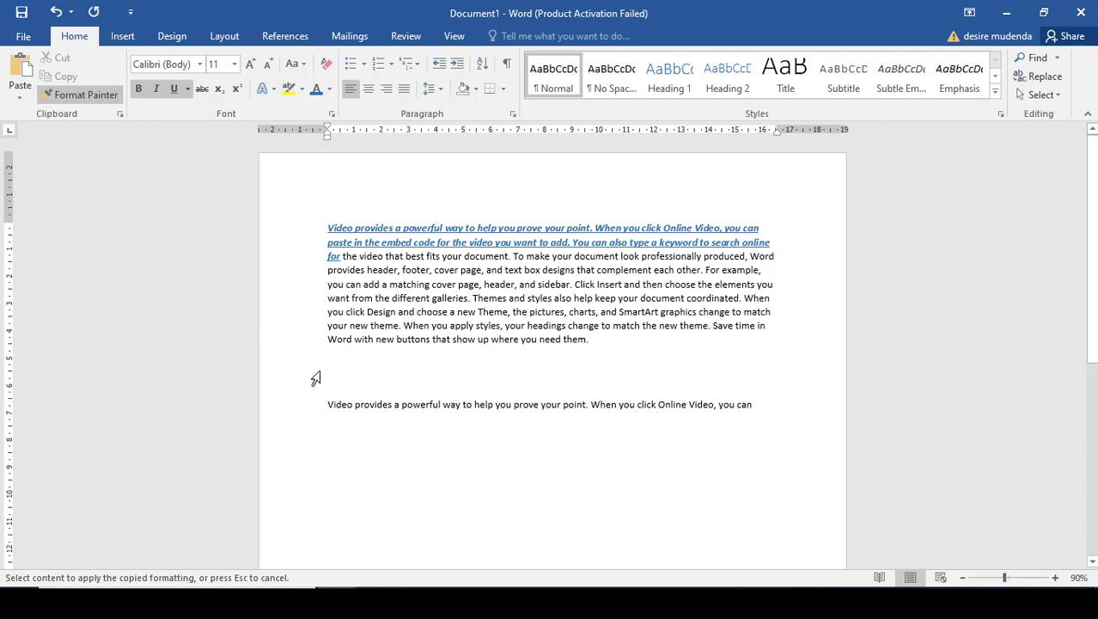
mouse_move(319, 392)
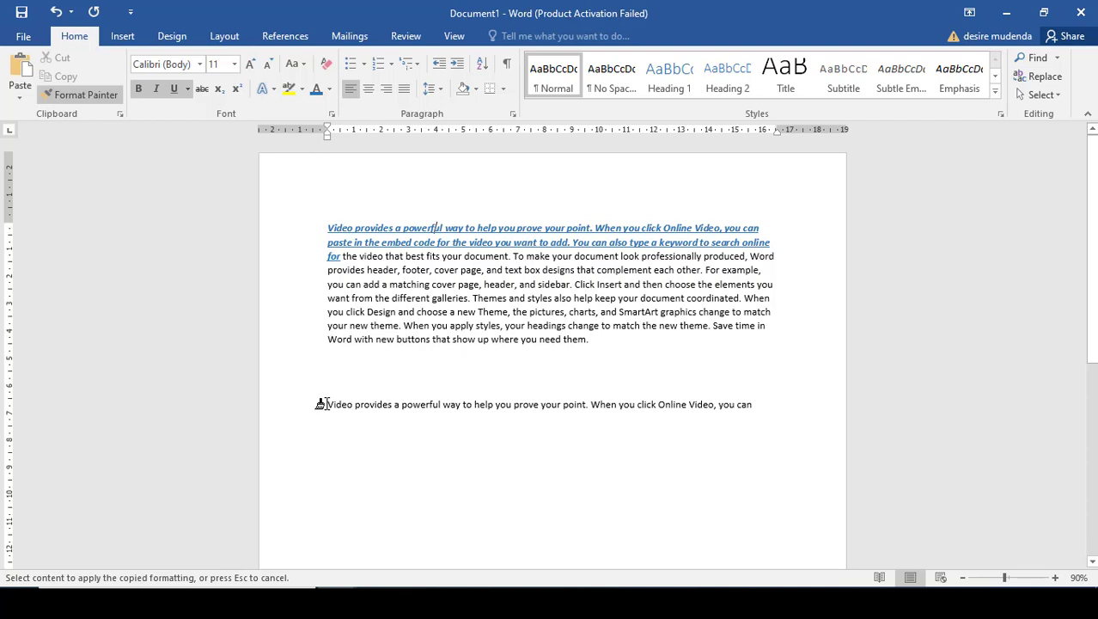
left_click_drag(327, 404, 615, 403)
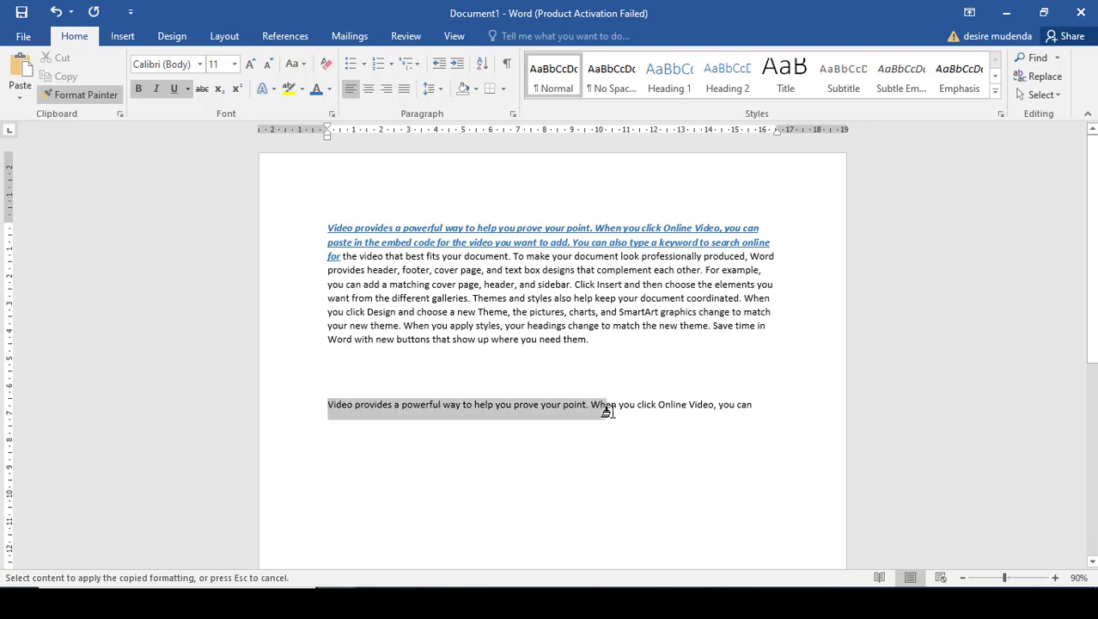